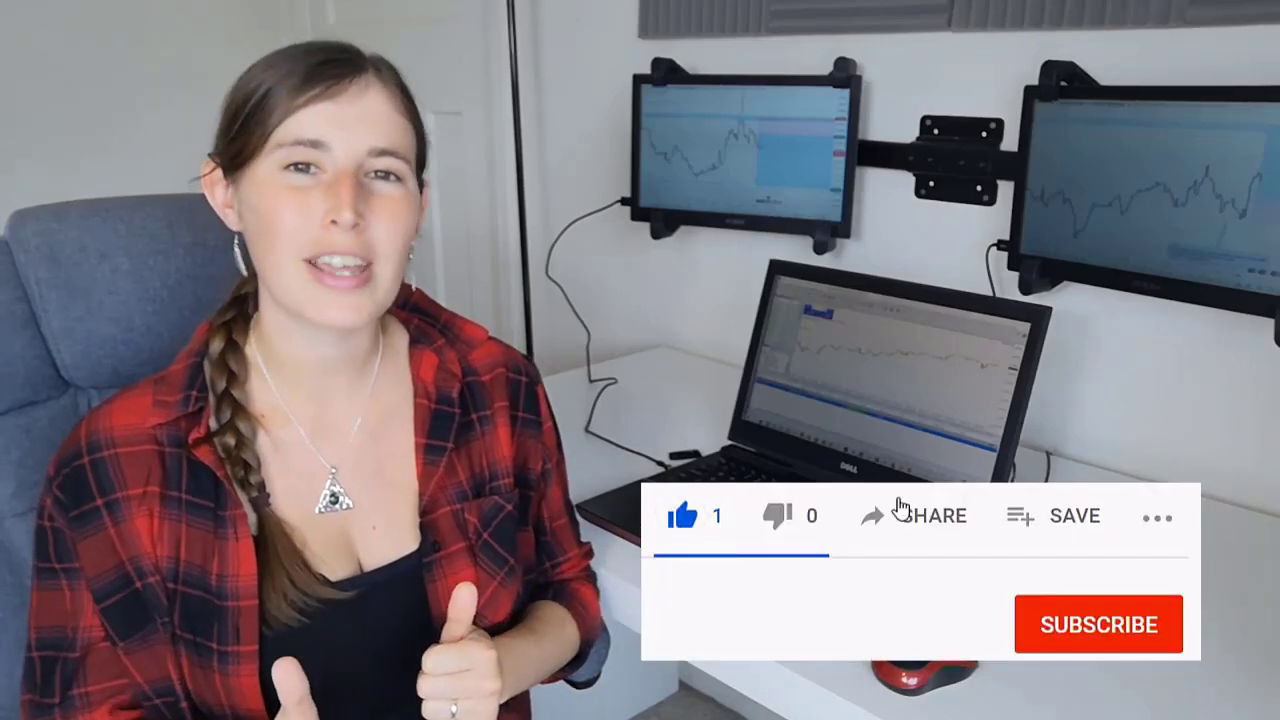
click(1098, 624)
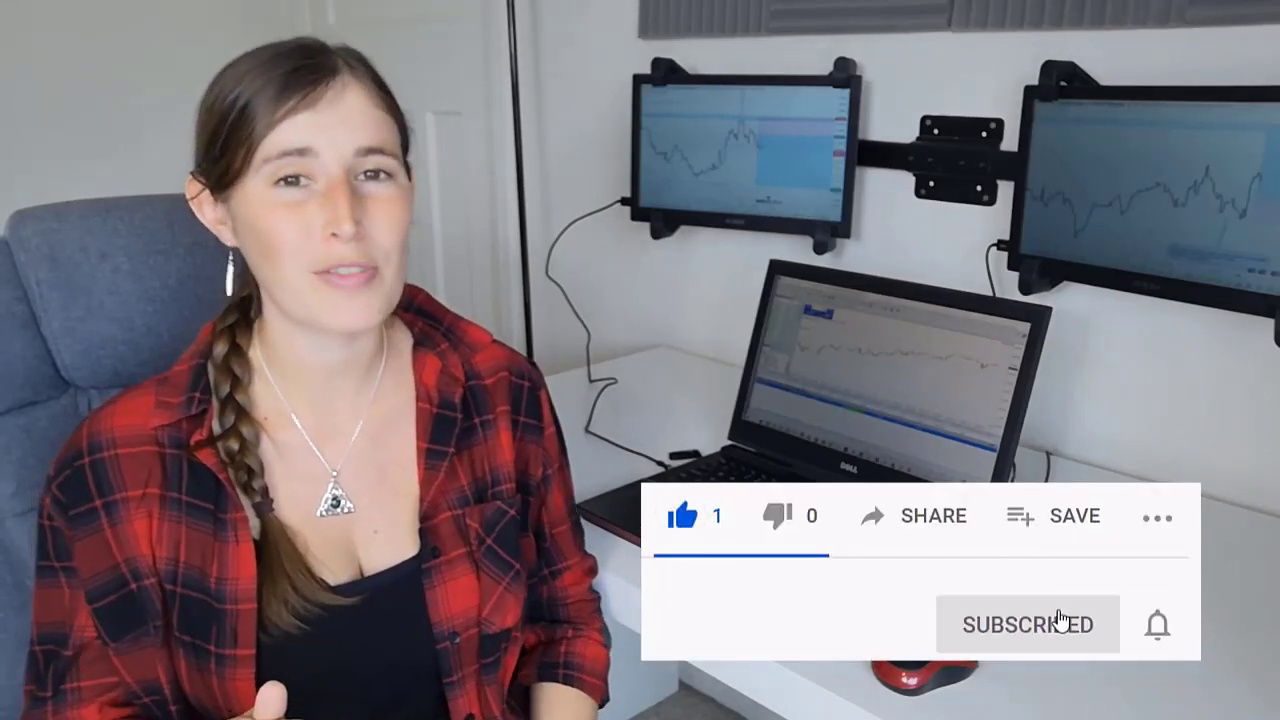
mouse_move(1160, 630)
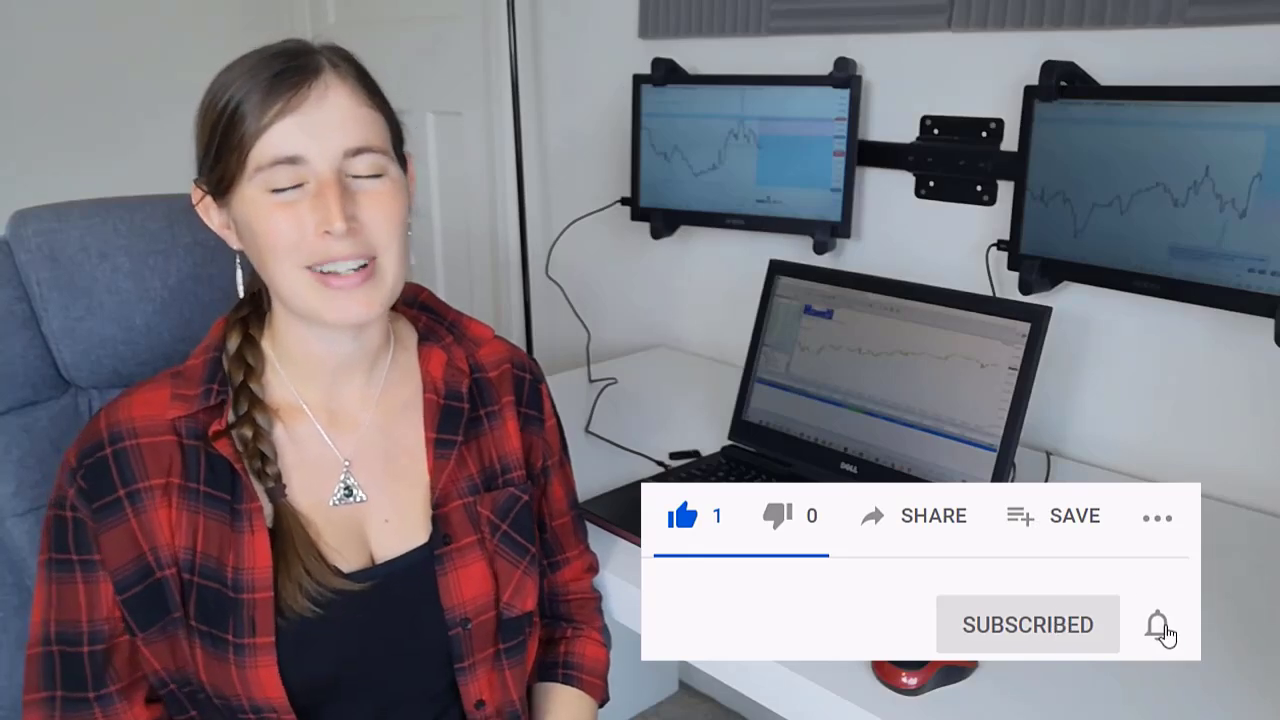